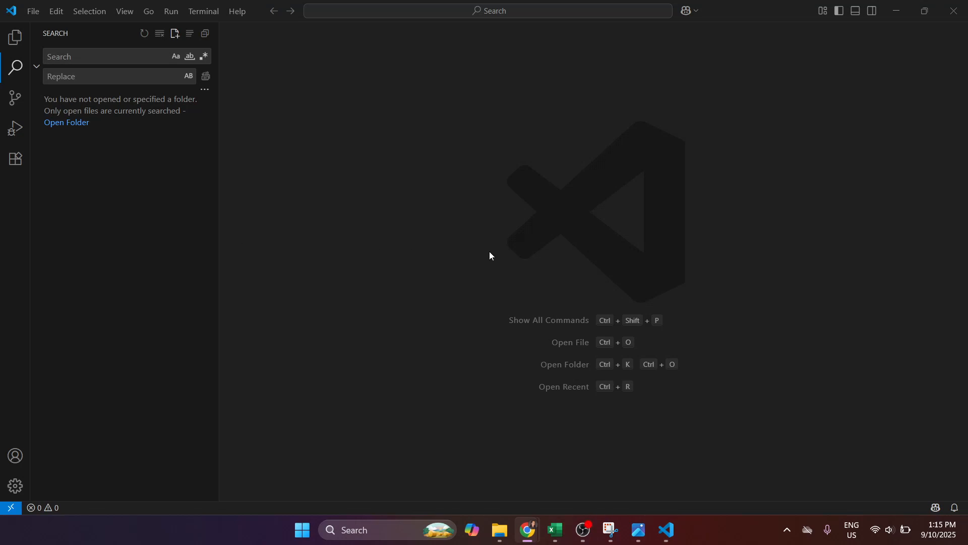
mouse_move(552, 256)
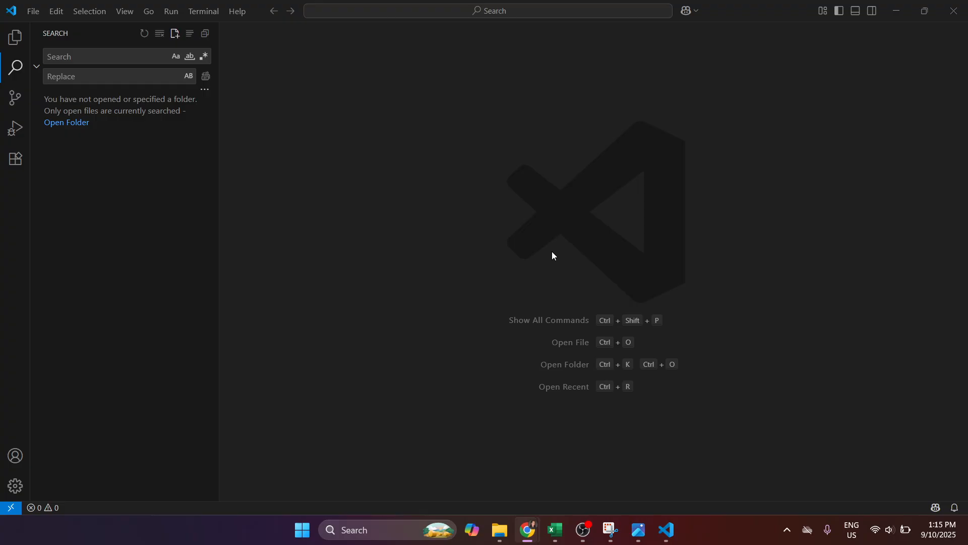
mouse_move(408, 211)
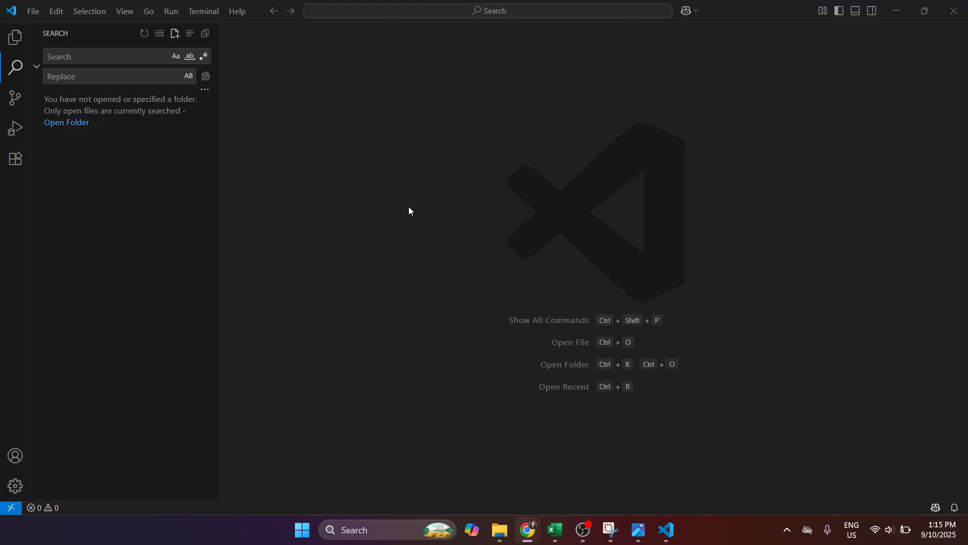
mouse_move(350, 161)
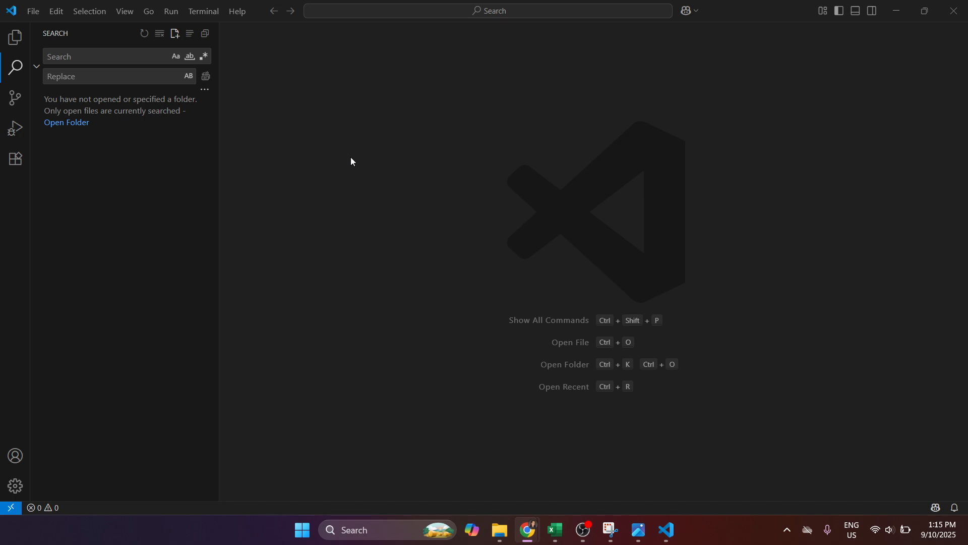
mouse_move(309, 371)
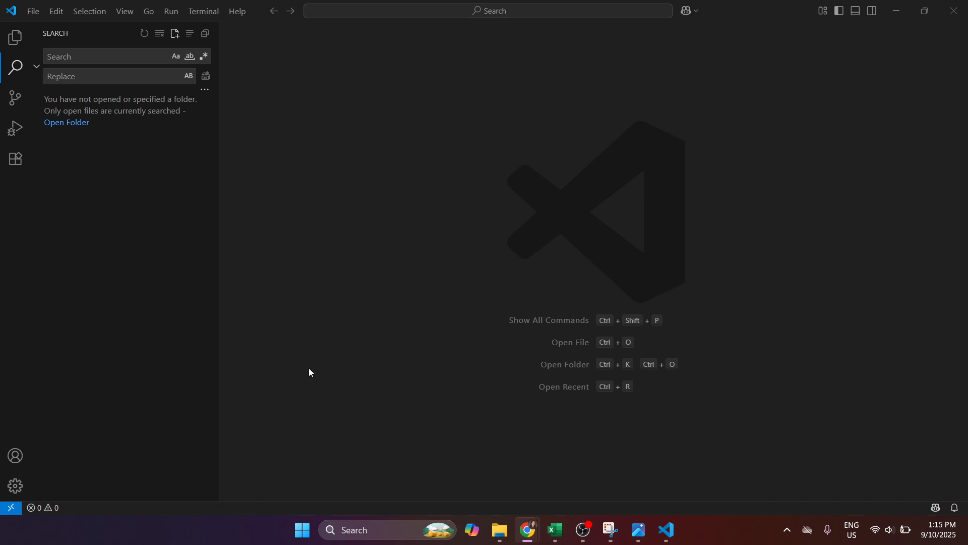
mouse_move(580, 236)
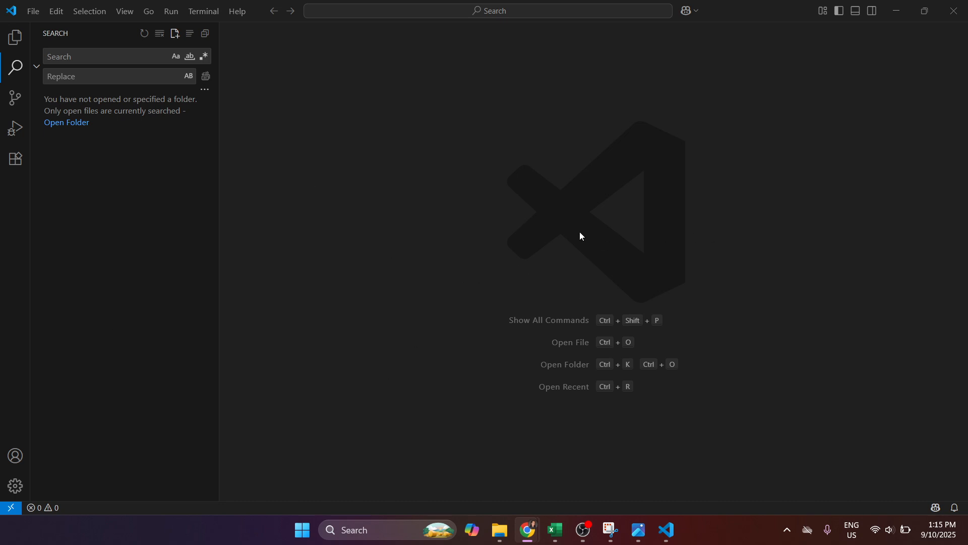
mouse_move(567, 236)
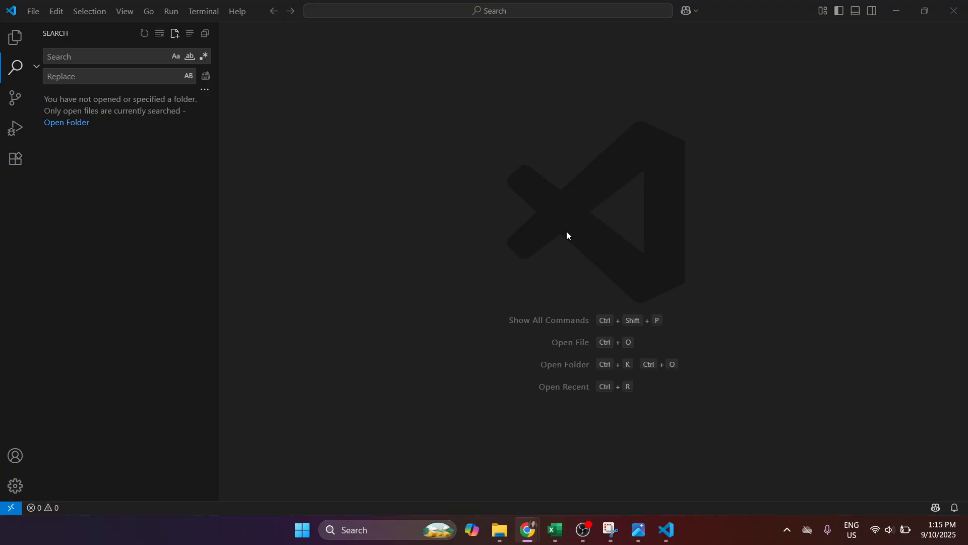
mouse_move(165, 124)
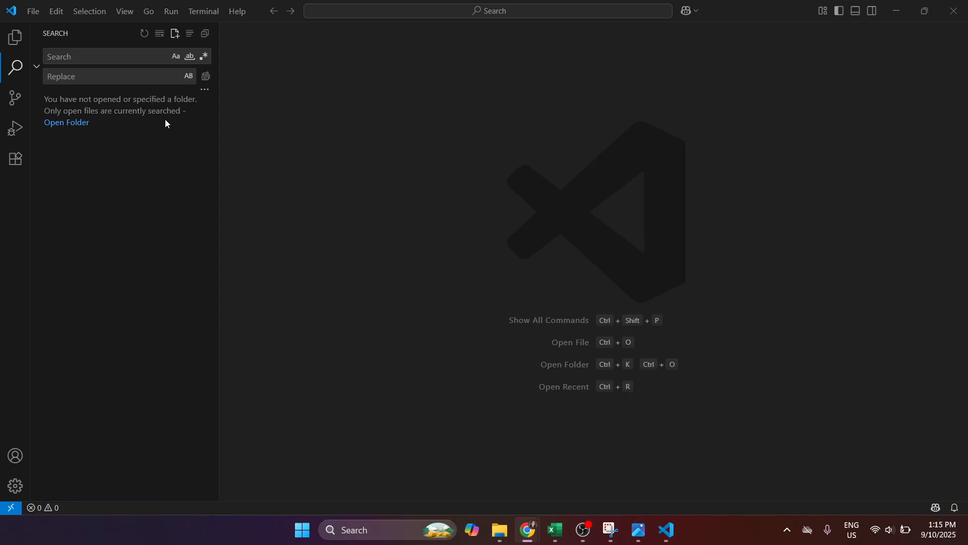
mouse_move(216, 111)
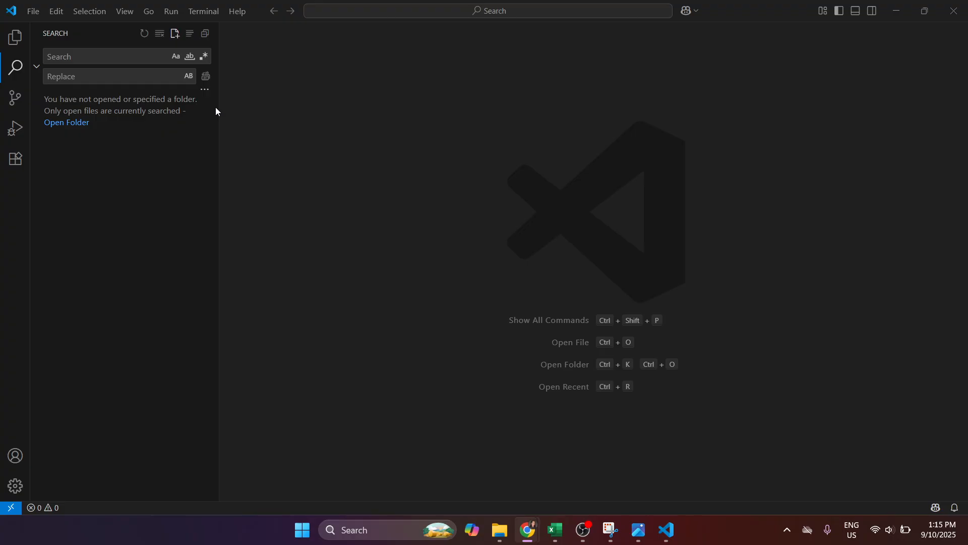
mouse_move(77, 122)
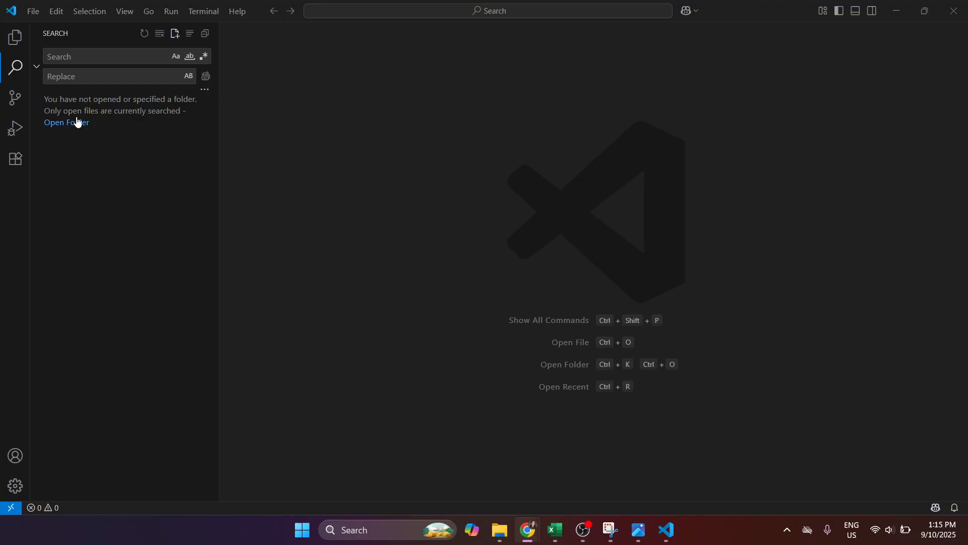
mouse_move(104, 111)
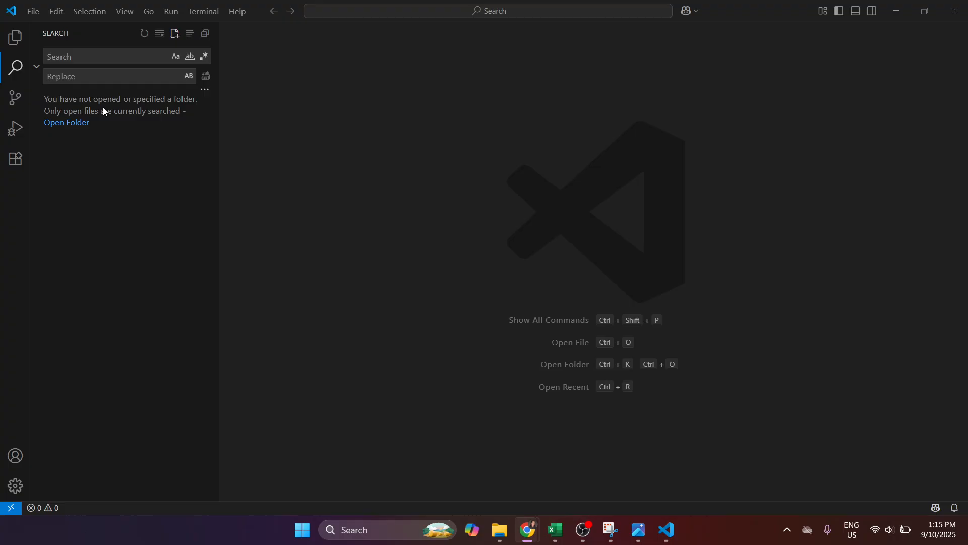
mouse_move(407, 167)
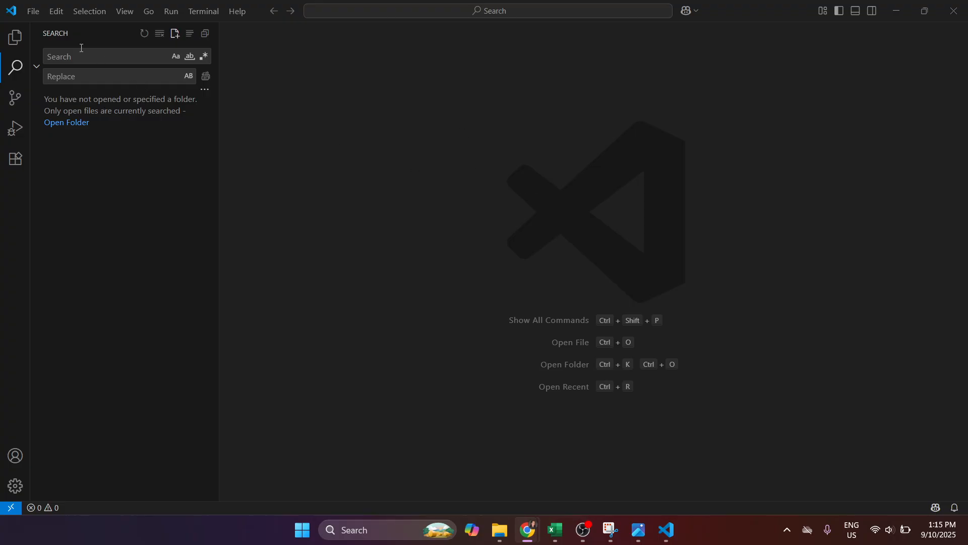
mouse_move(475, 194)
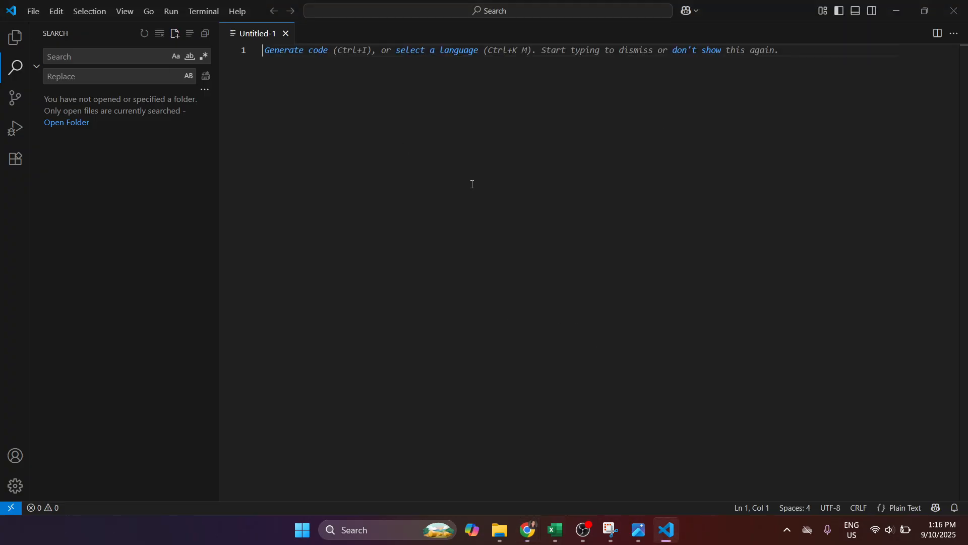
Step: Open the Extensions marketplace and view the Cursor Rules extension's details from the 'cursor' results
left_click(14, 158)
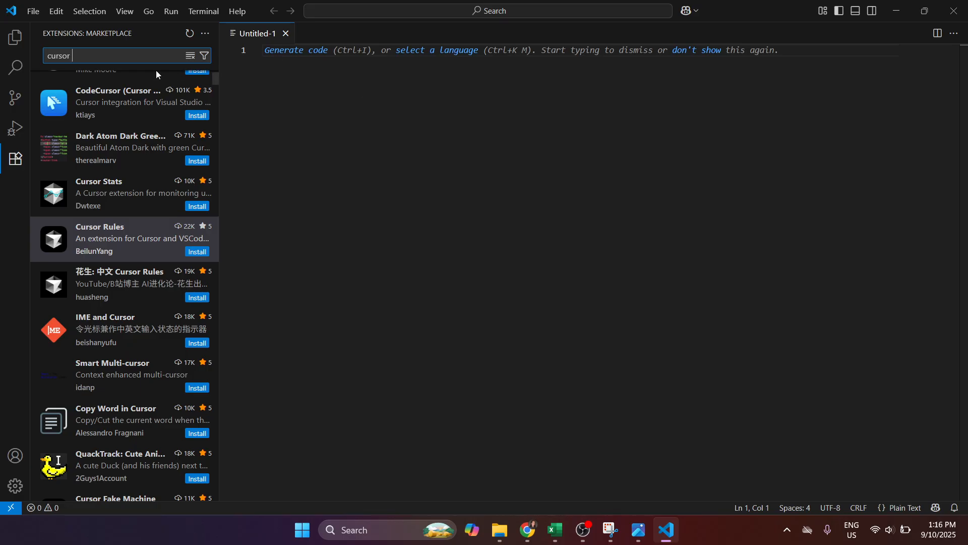
mouse_move(137, 138)
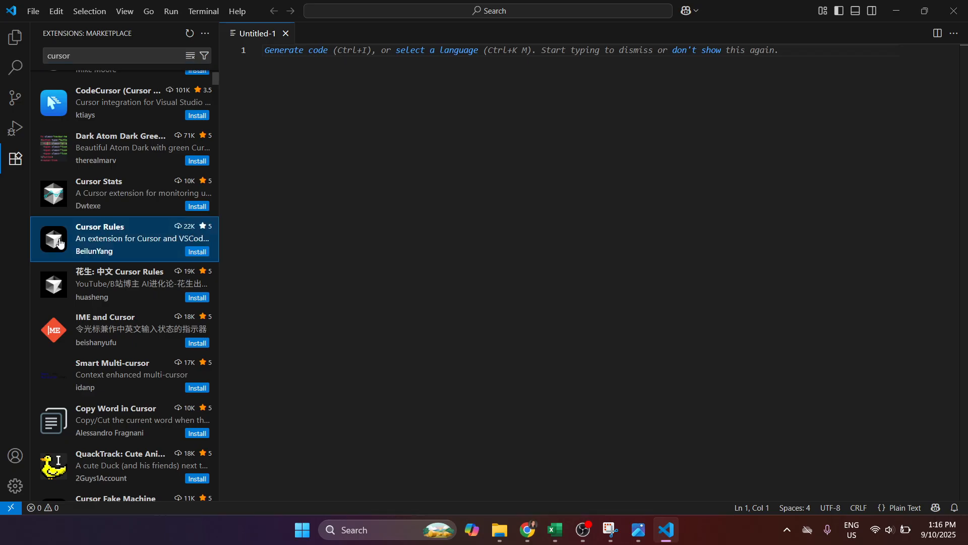
left_click(100, 227)
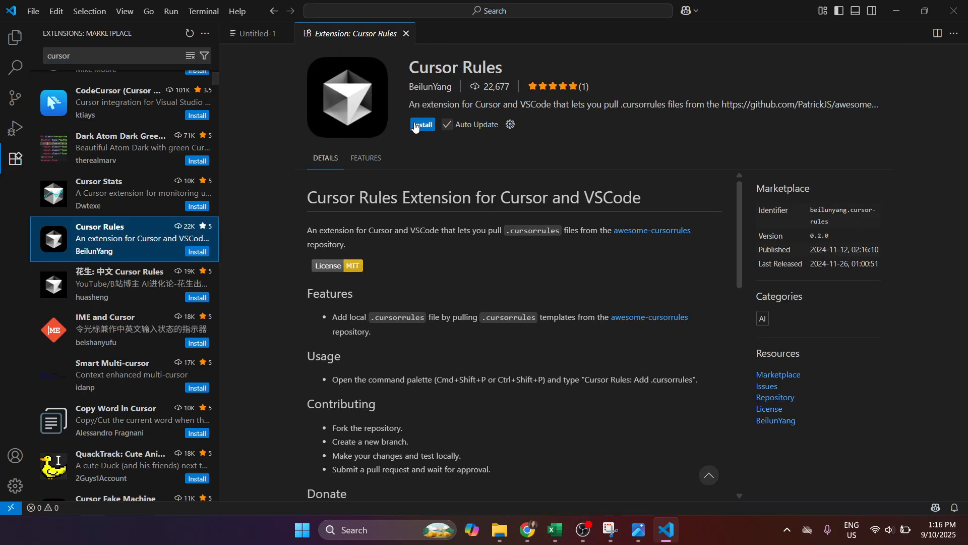
Step: Install Cursor Rules, trusting publisher BeilunYang, then scroll the details page
left_click(421, 124)
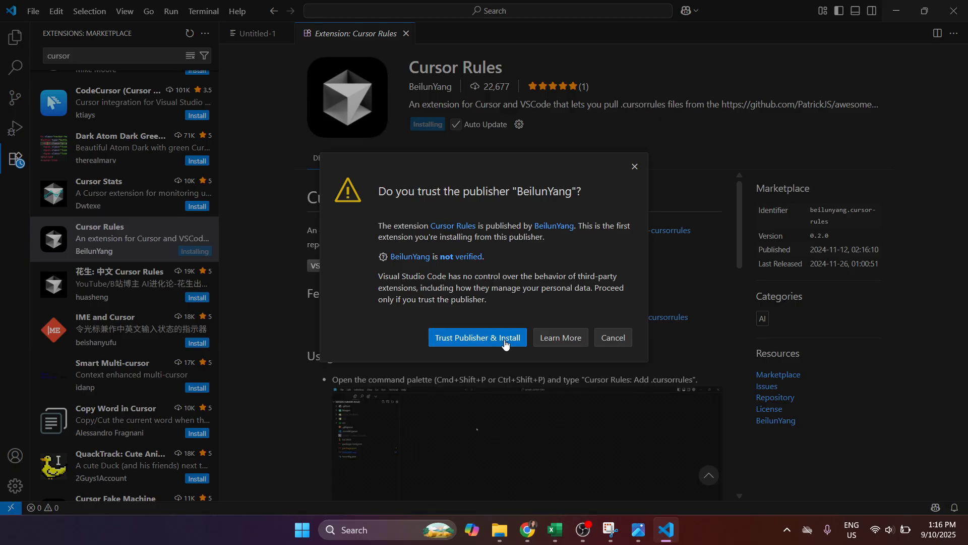
left_click(477, 338)
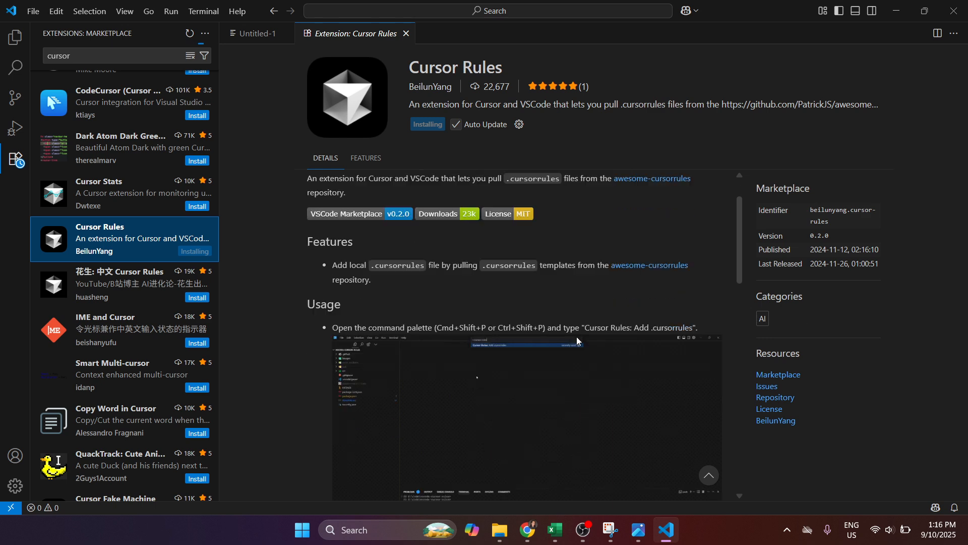
scroll("down", 3)
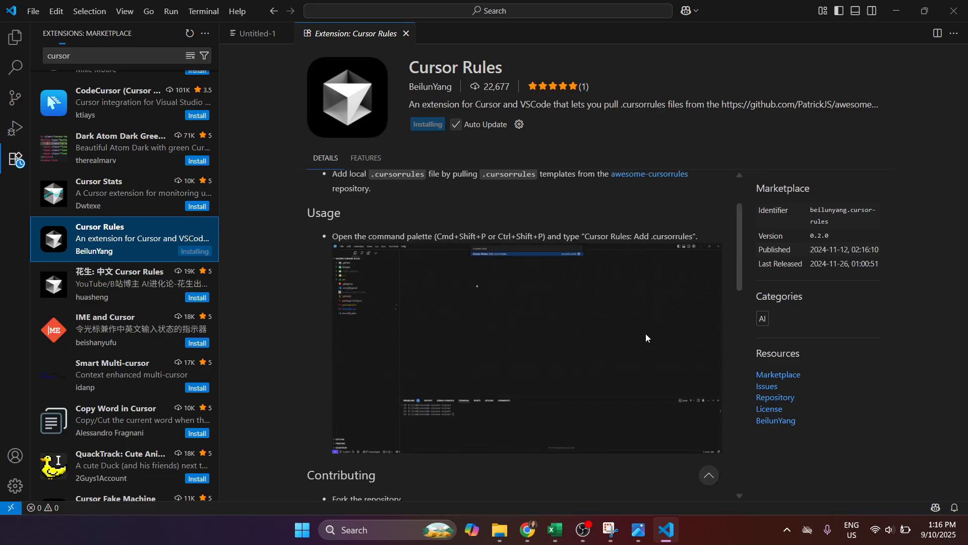
scroll("up", 3)
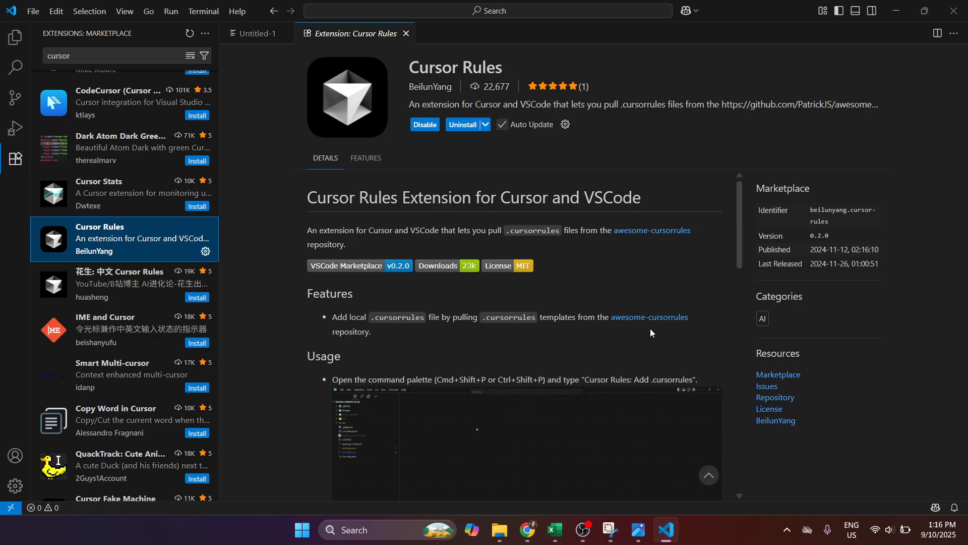
mouse_move(474, 369)
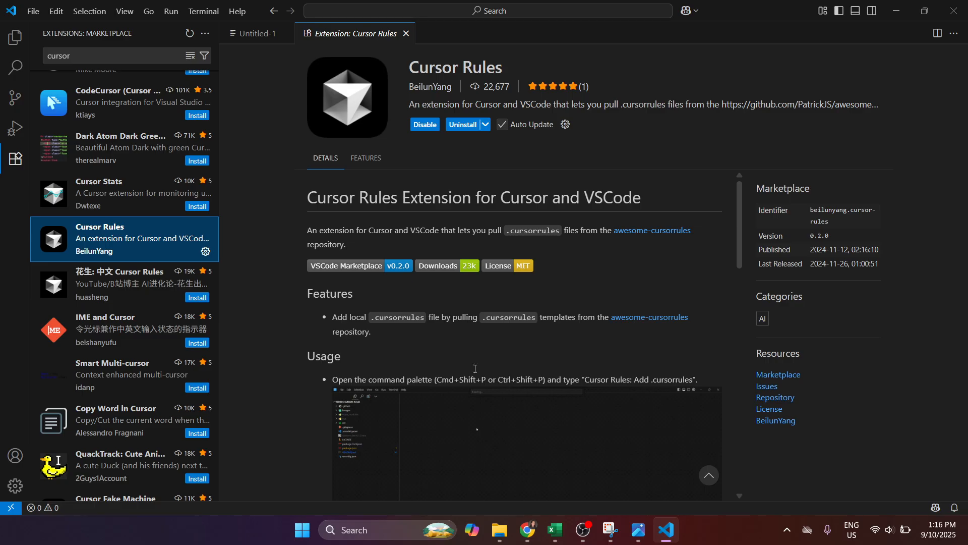
scroll("down", 3)
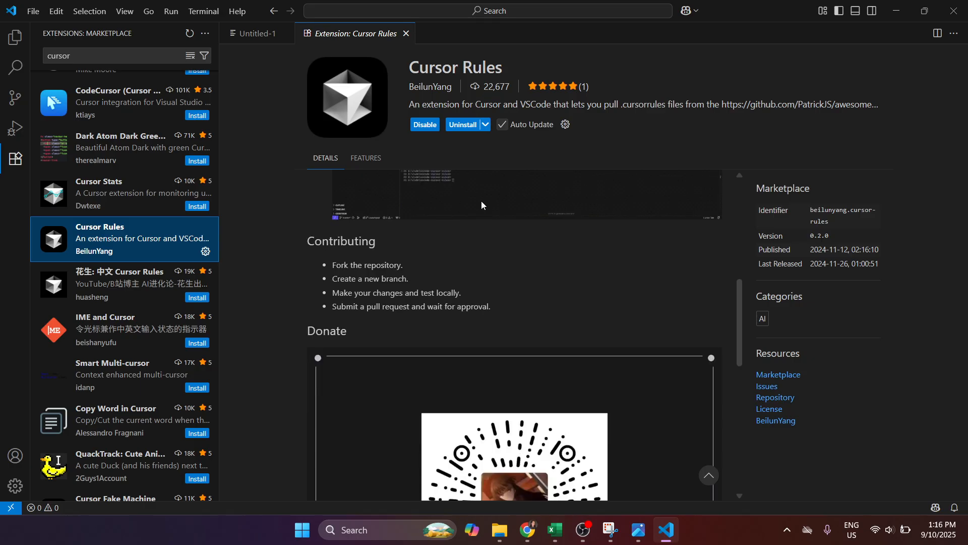
scroll("up", 3)
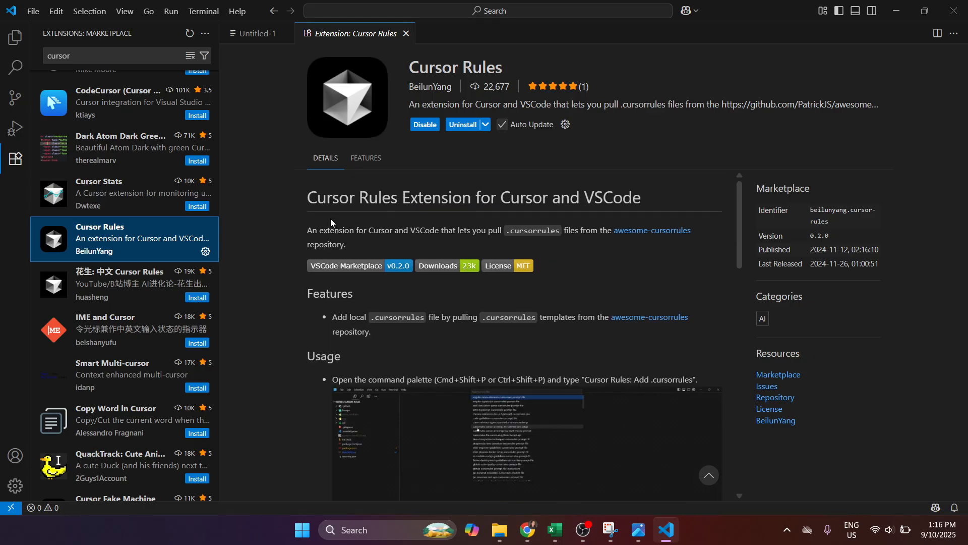
mouse_move(449, 183)
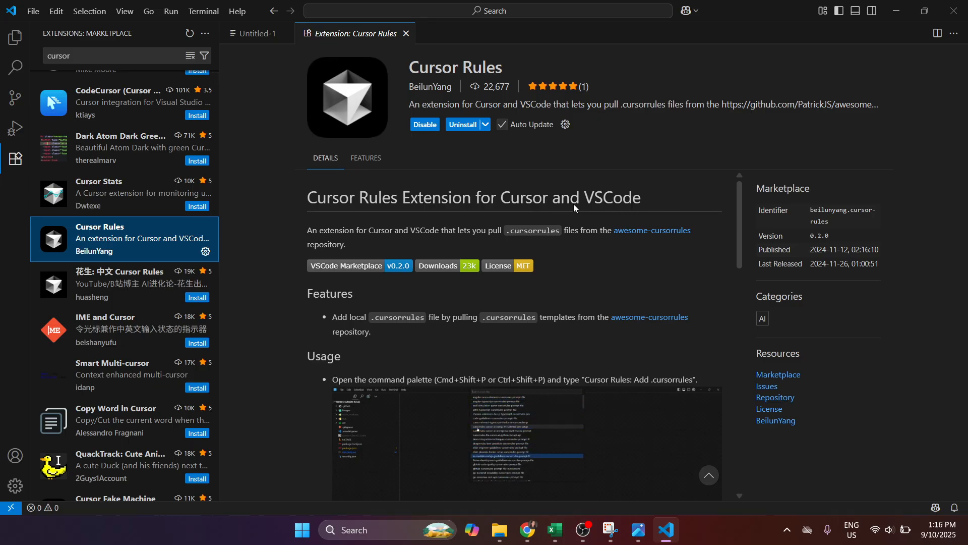
scroll("down", 3)
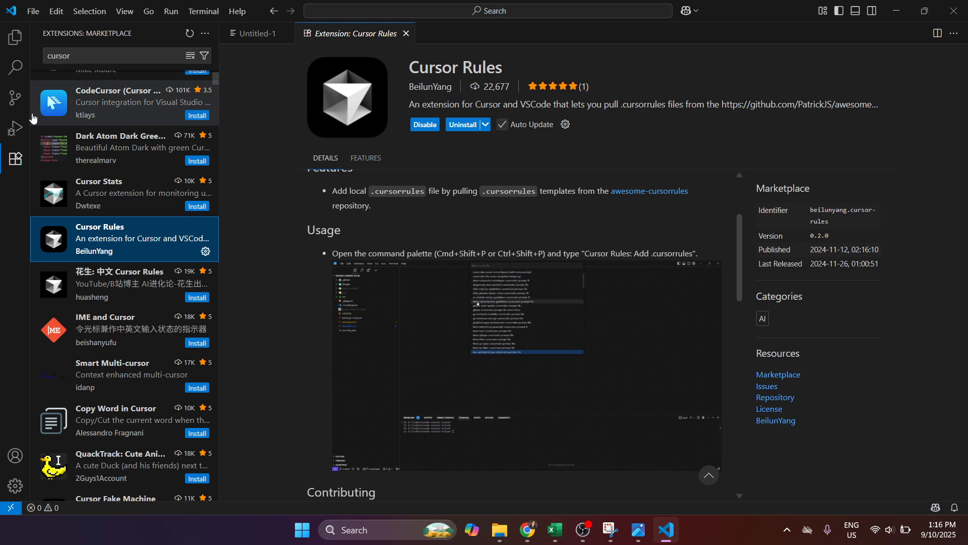
mouse_move(14, 127)
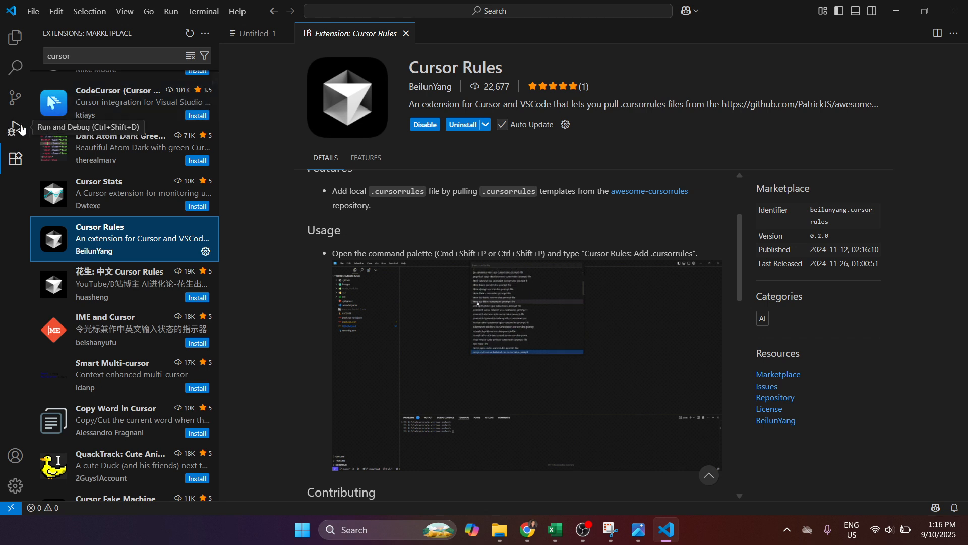
mouse_move(14, 98)
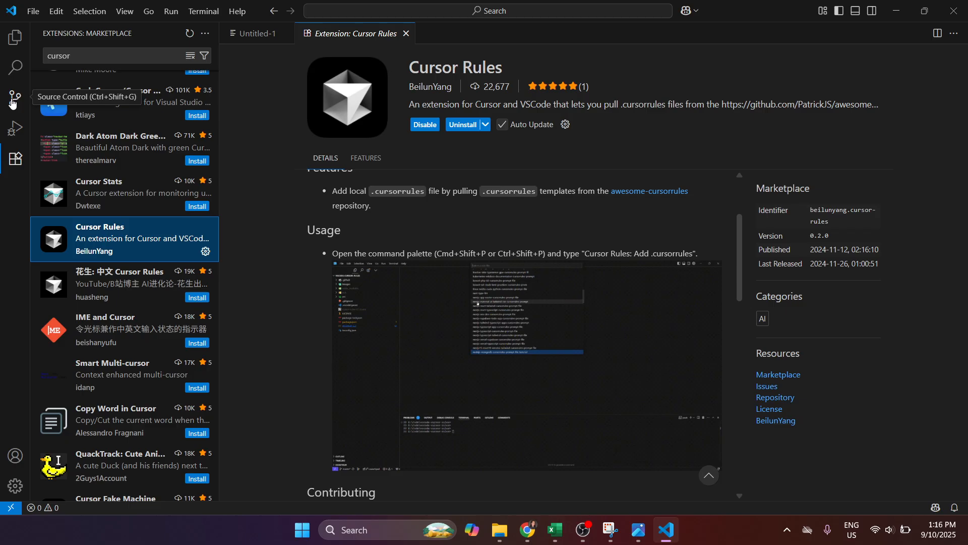
mouse_move(15, 38)
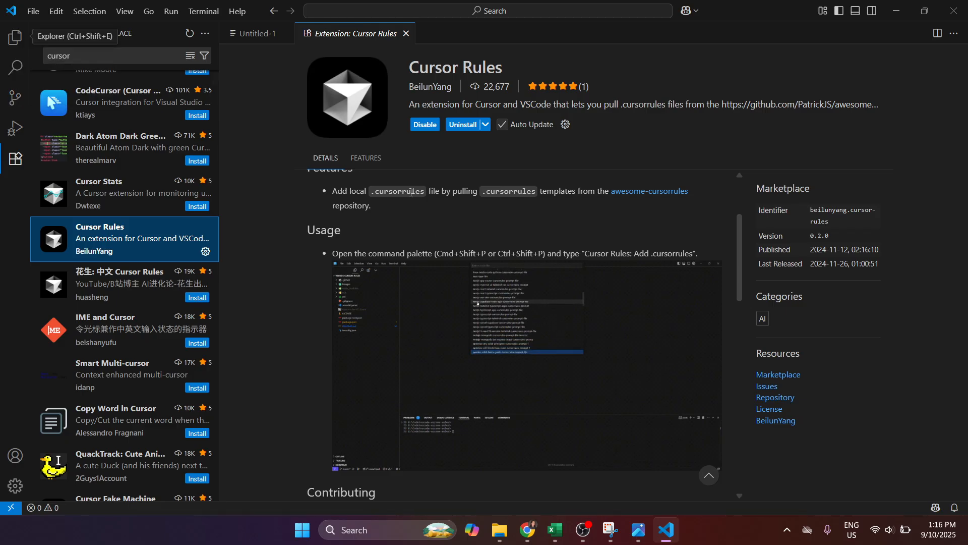
mouse_move(829, 119)
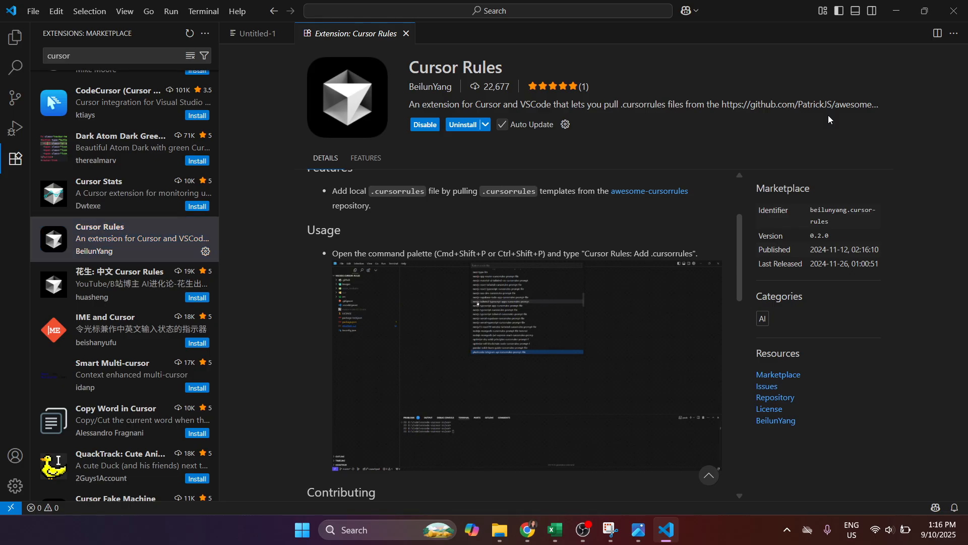
scroll("down", 3)
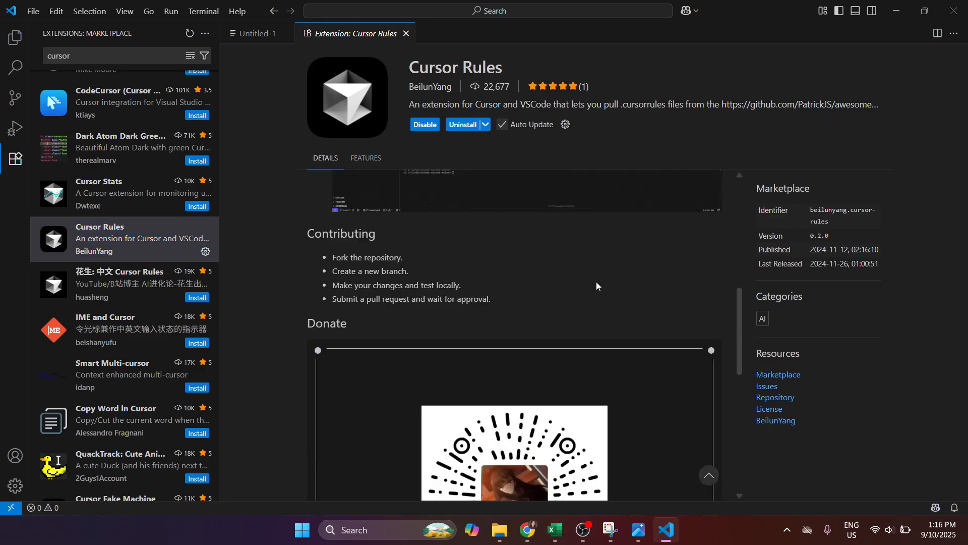
scroll("down", 3)
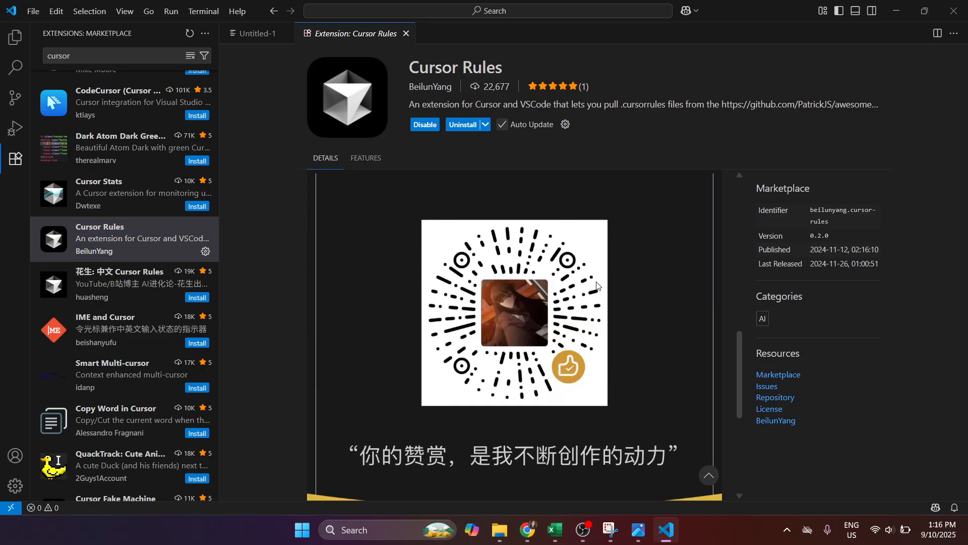
scroll("down", 3)
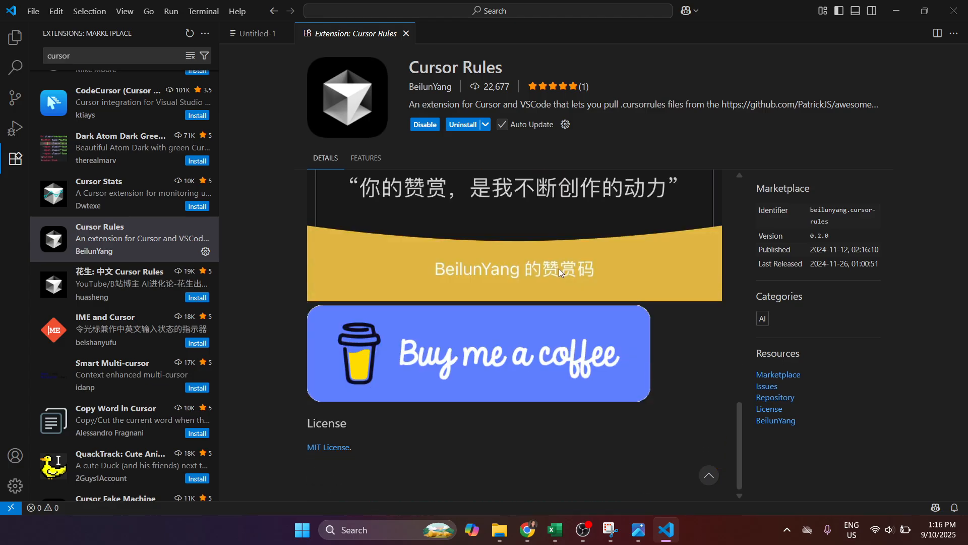
mouse_move(255, 303)
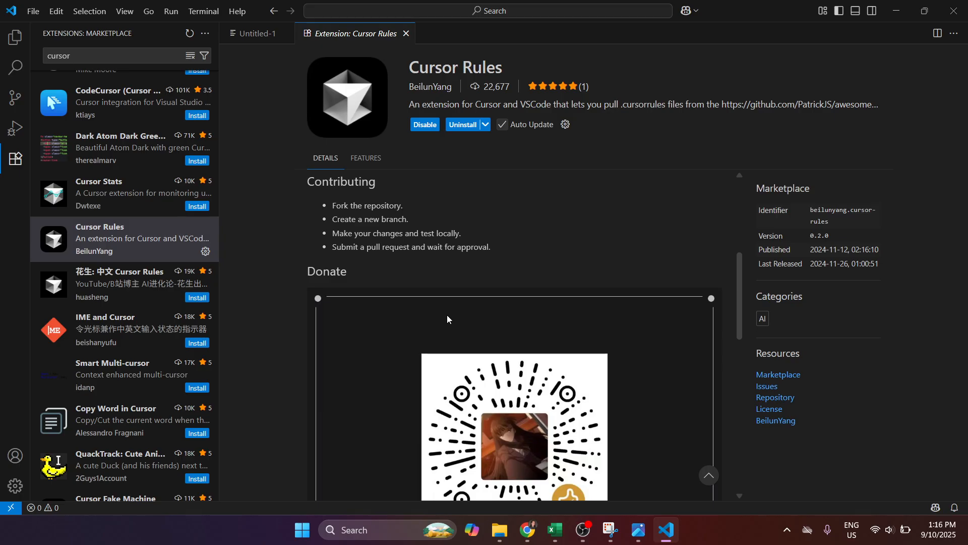
scroll("up", 3)
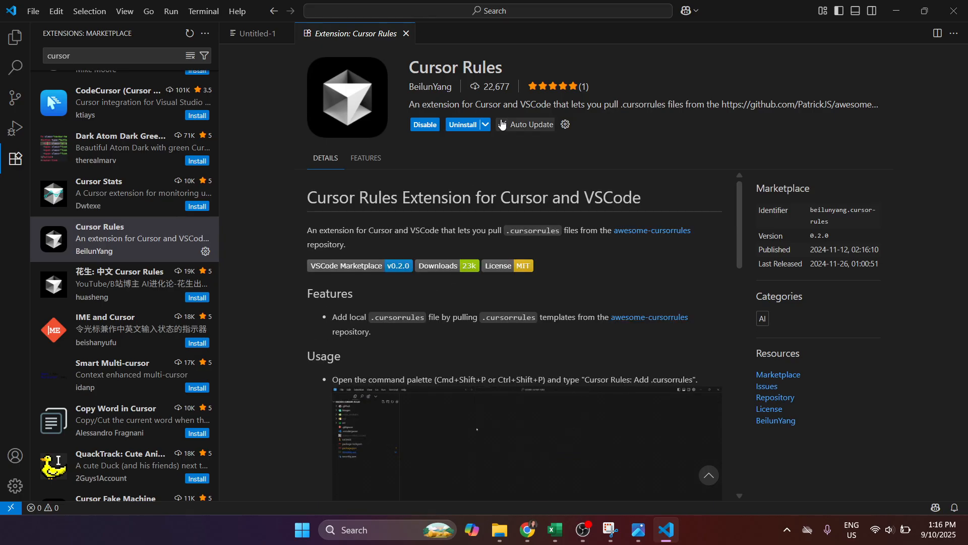
left_click(502, 125)
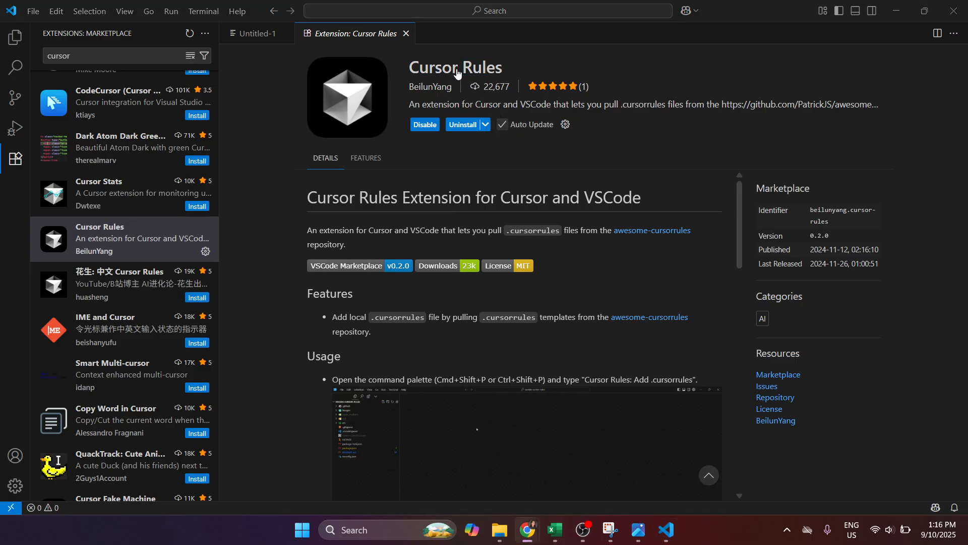
mouse_move(415, 152)
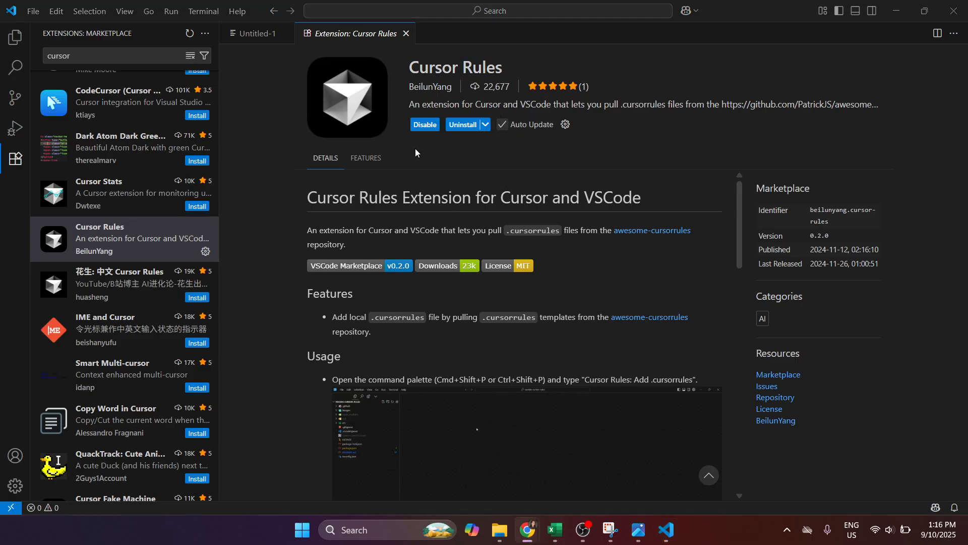
mouse_move(478, 156)
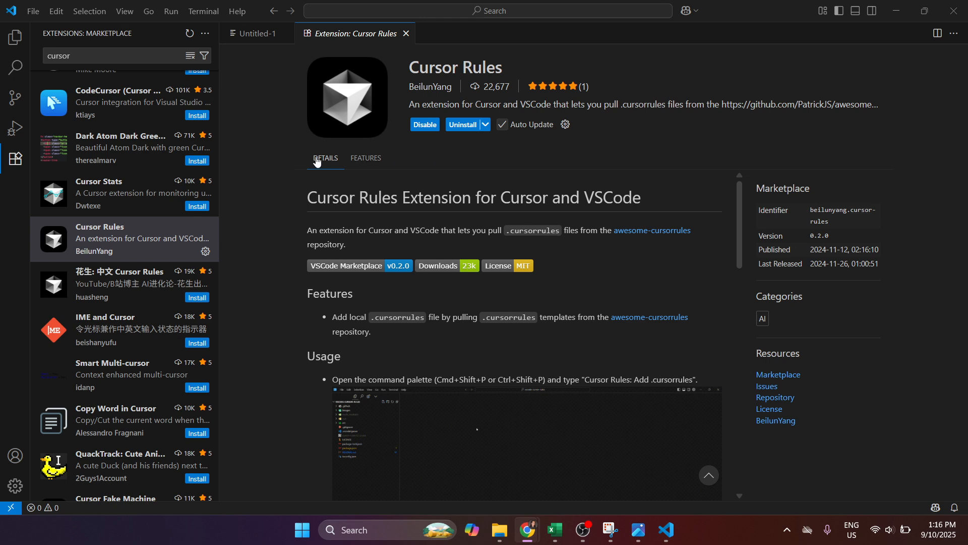
mouse_move(324, 150)
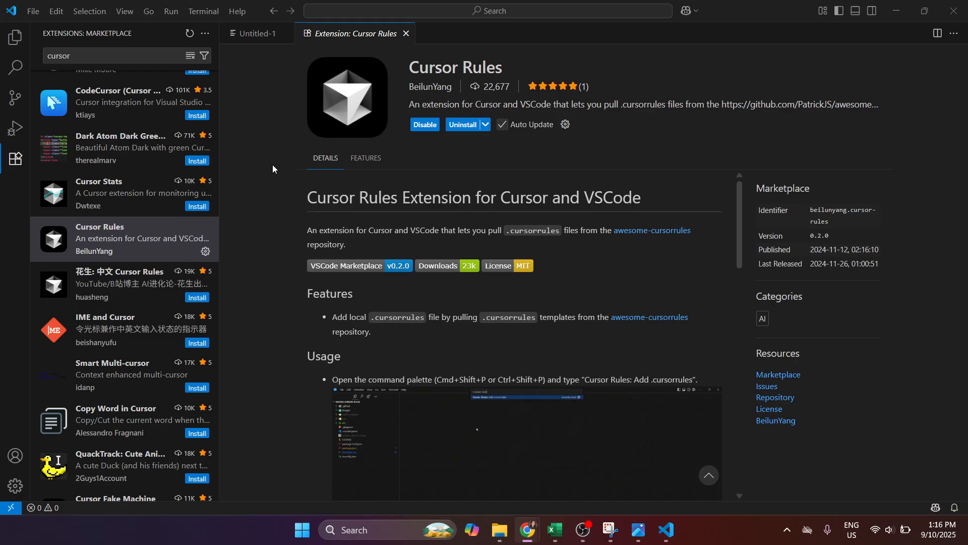
mouse_move(218, 148)
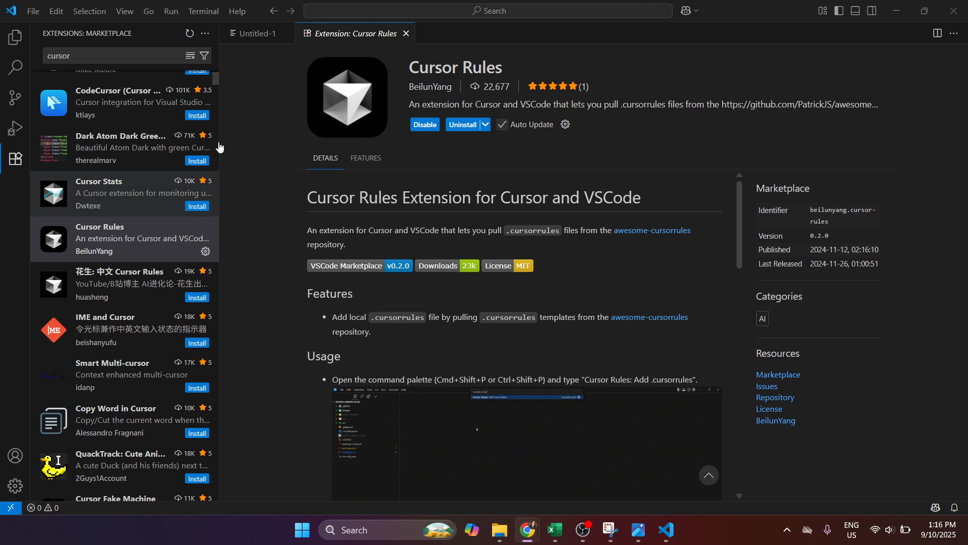
scroll("up", 3)
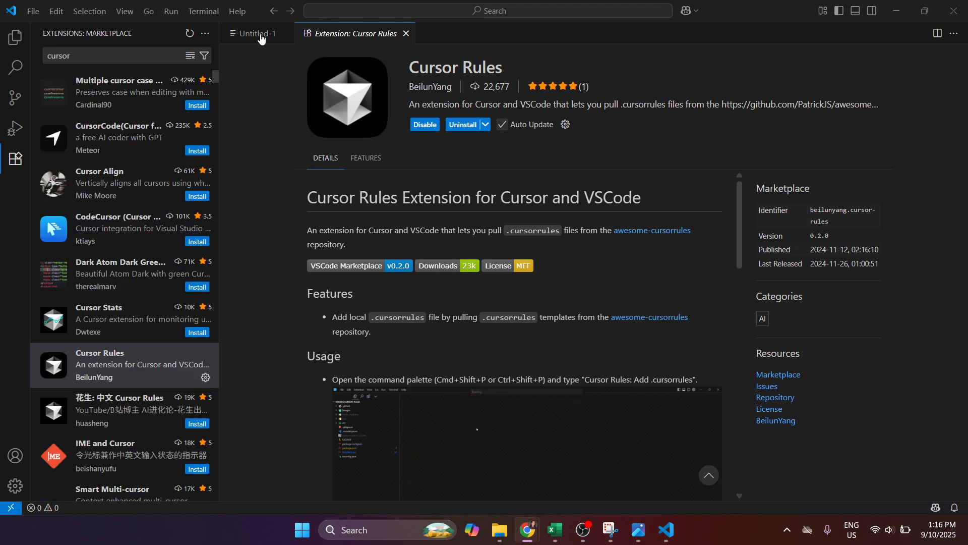
Step: Visit Untitled-1, open the Search panel, and return to the Extension: Cursor Rules tab
left_click(255, 33)
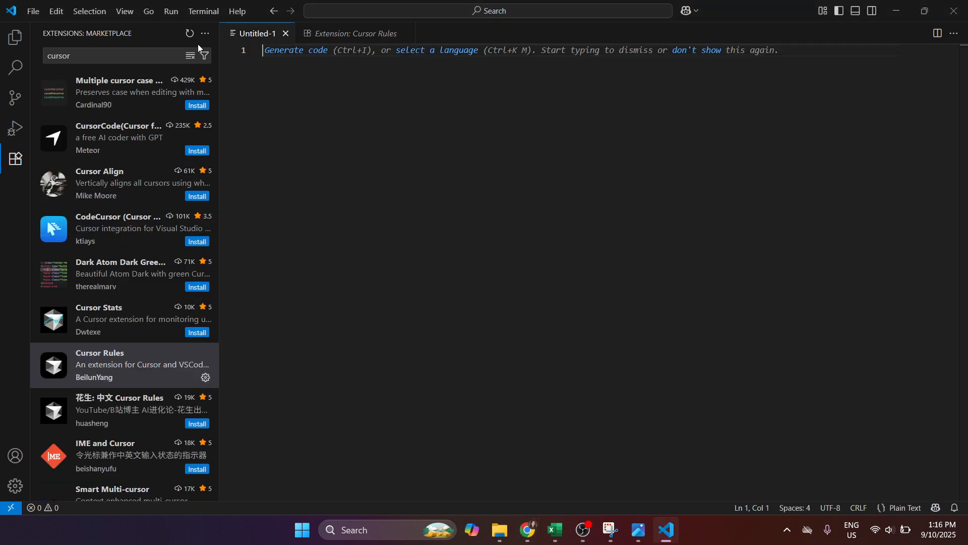
mouse_move(15, 37)
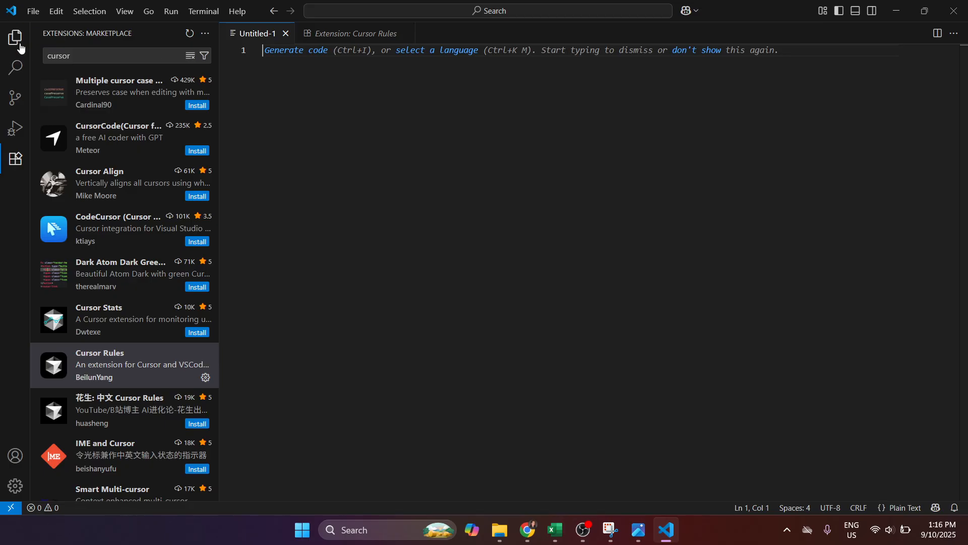
left_click(15, 68)
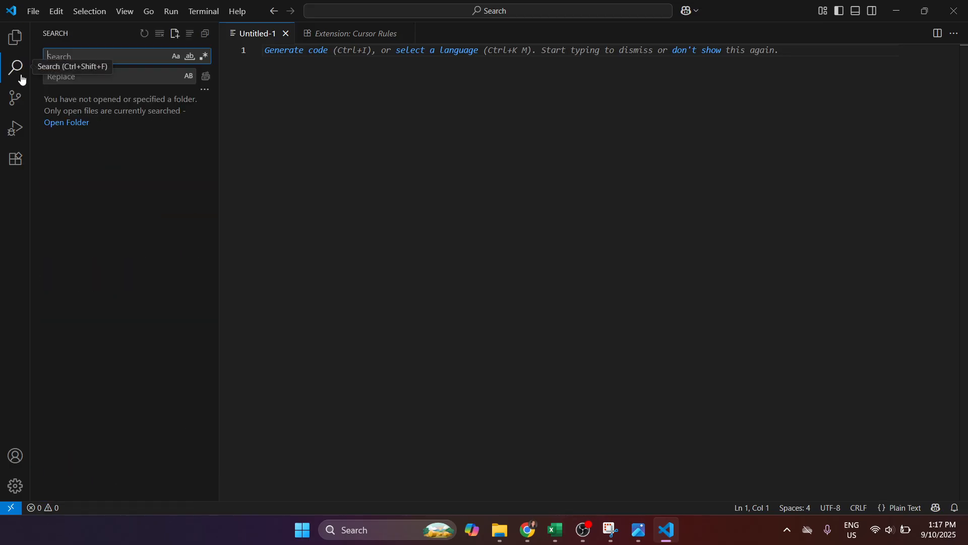
mouse_move(286, 252)
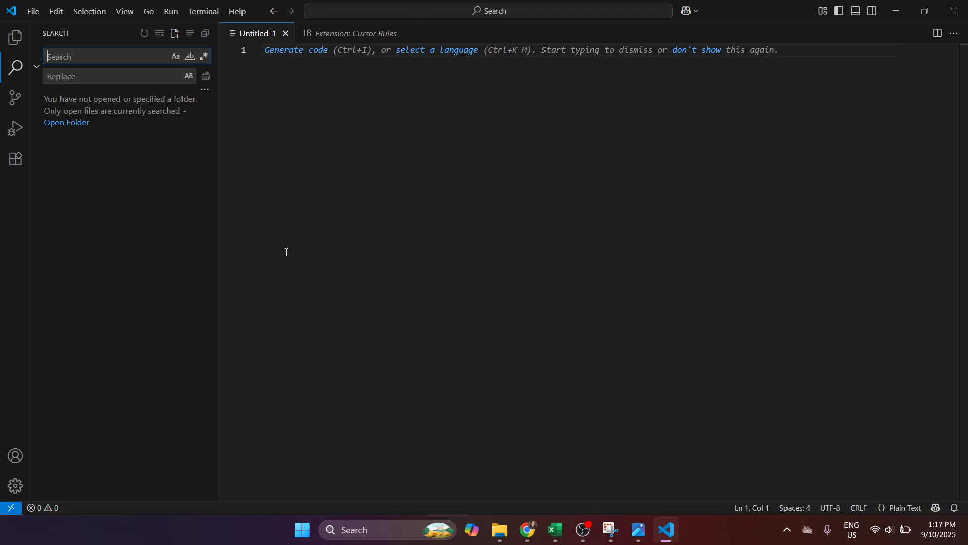
mouse_move(844, 230)
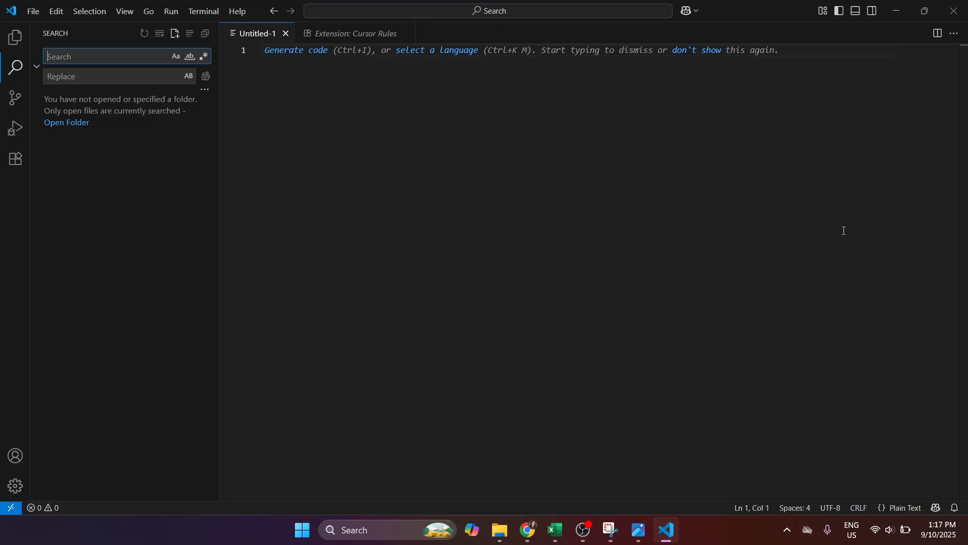
mouse_move(250, 120)
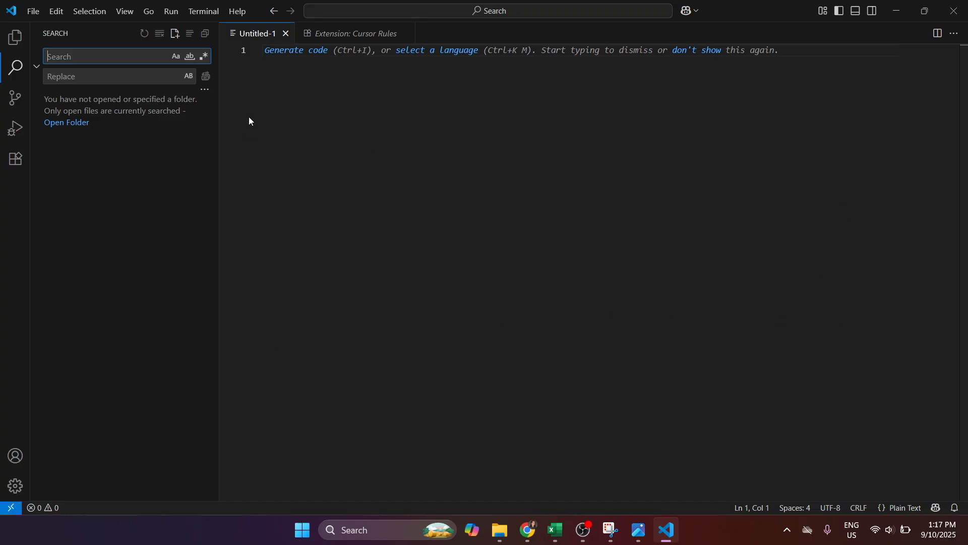
left_click(352, 33)
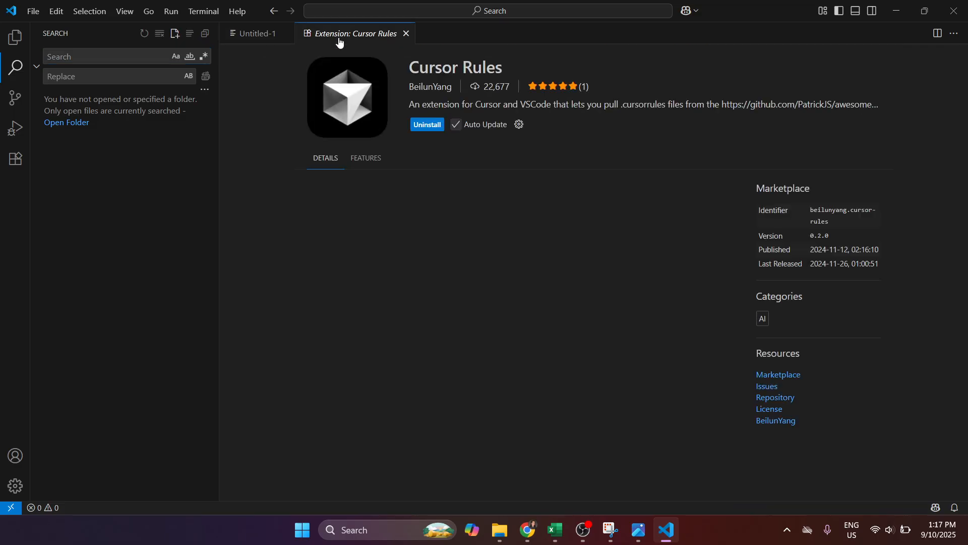